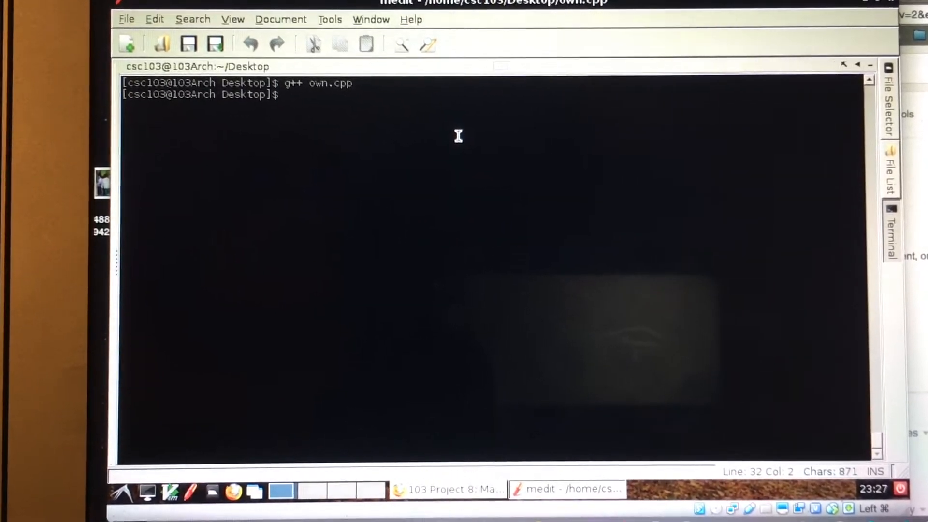
text(g++ own.cpp)
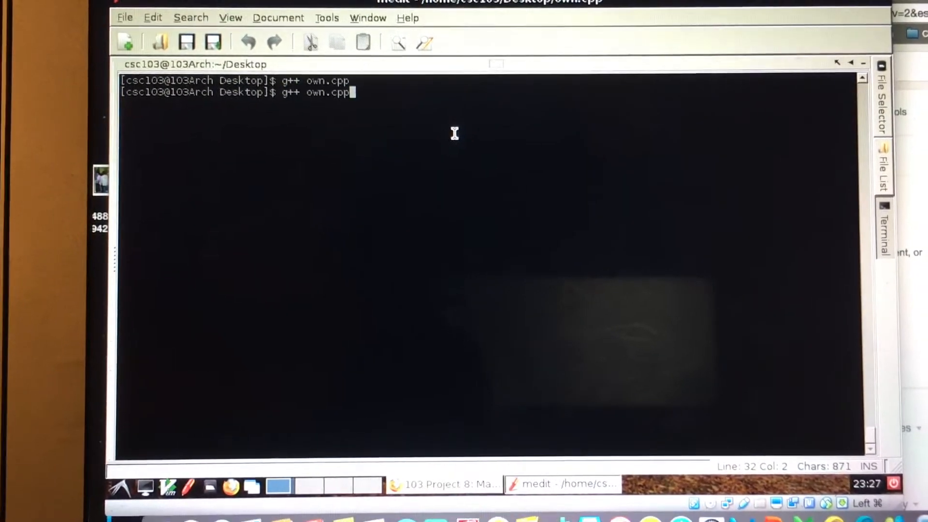
text(./a.out)
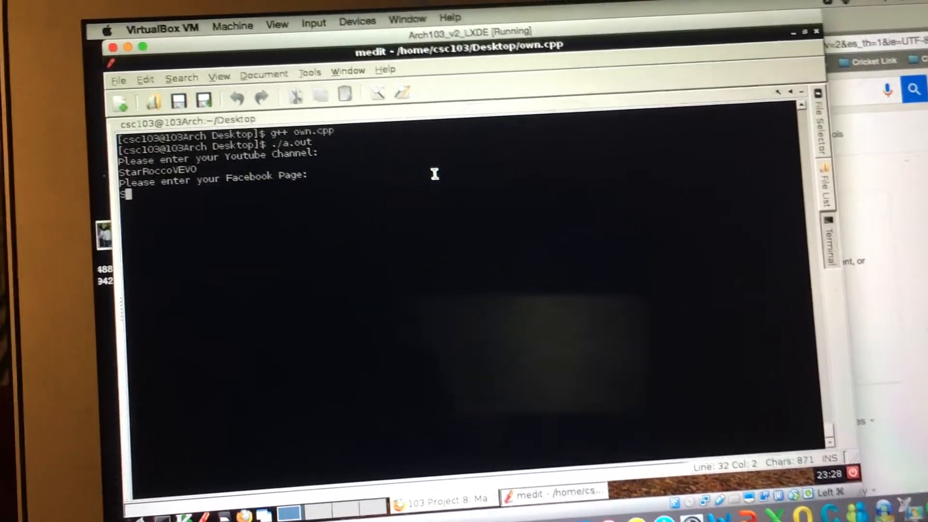
text(StarRocco)
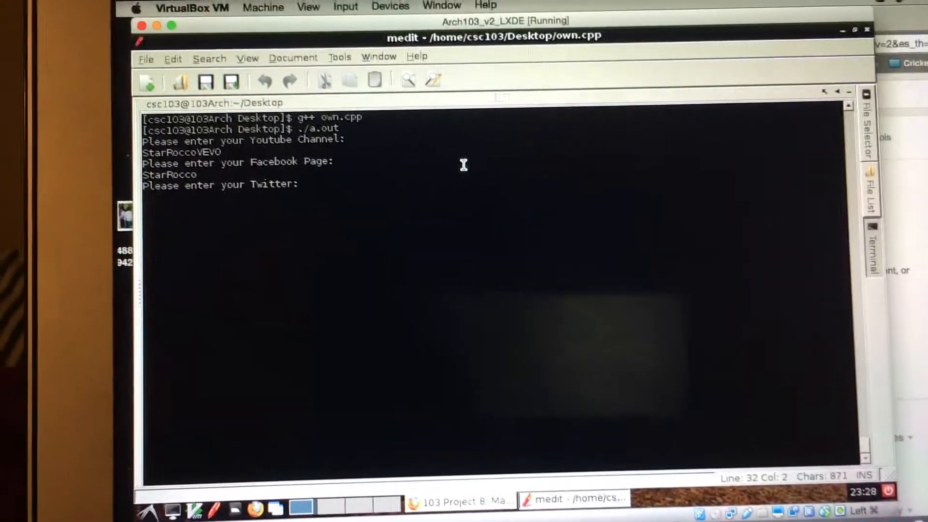
text(S)
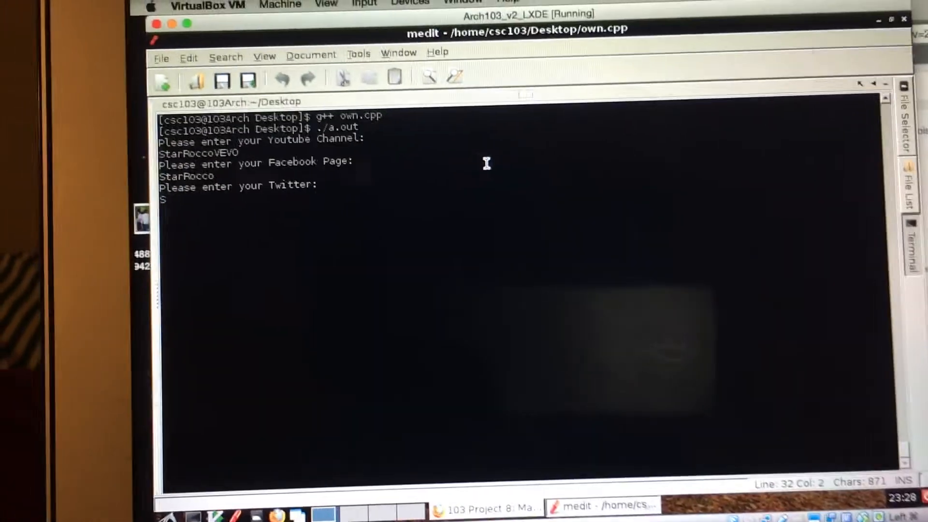